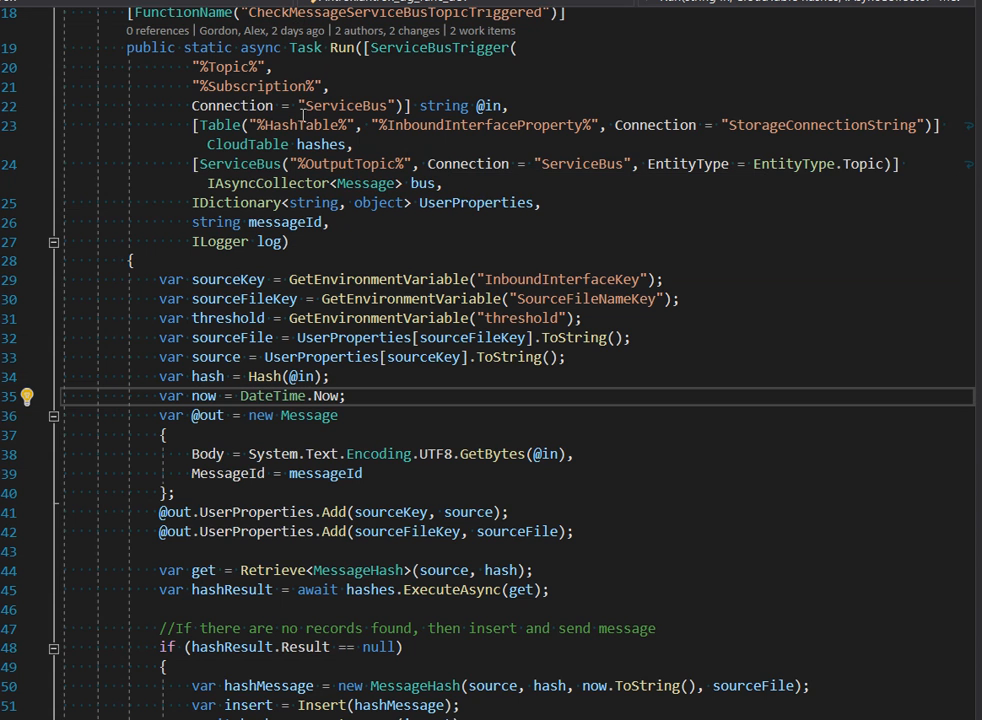
scroll("up", 3)
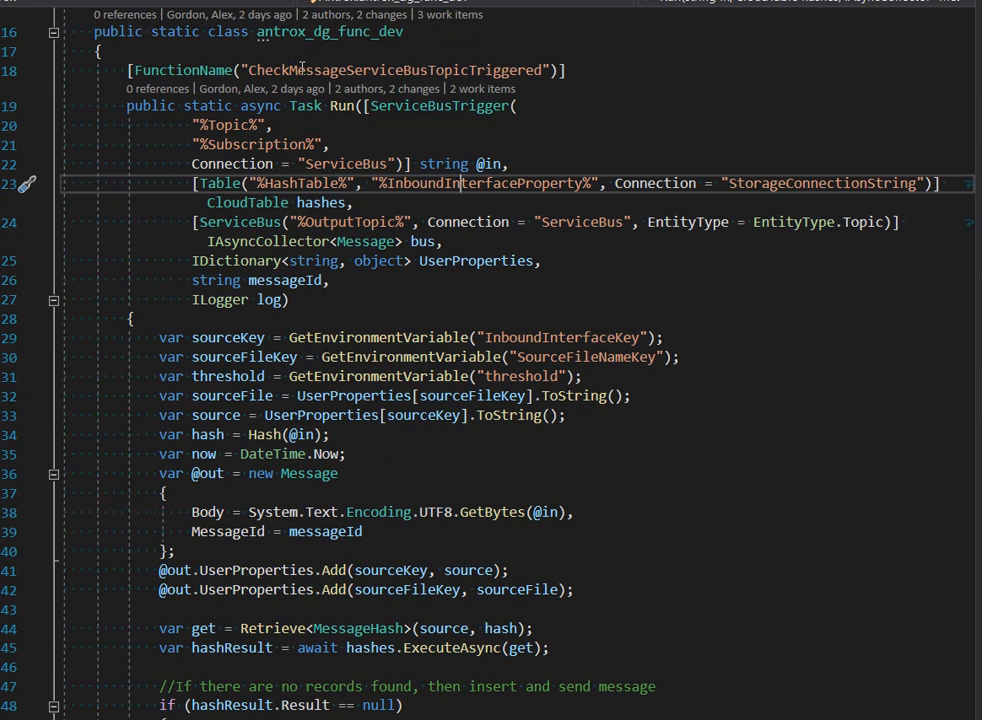
double_click(440, 104)
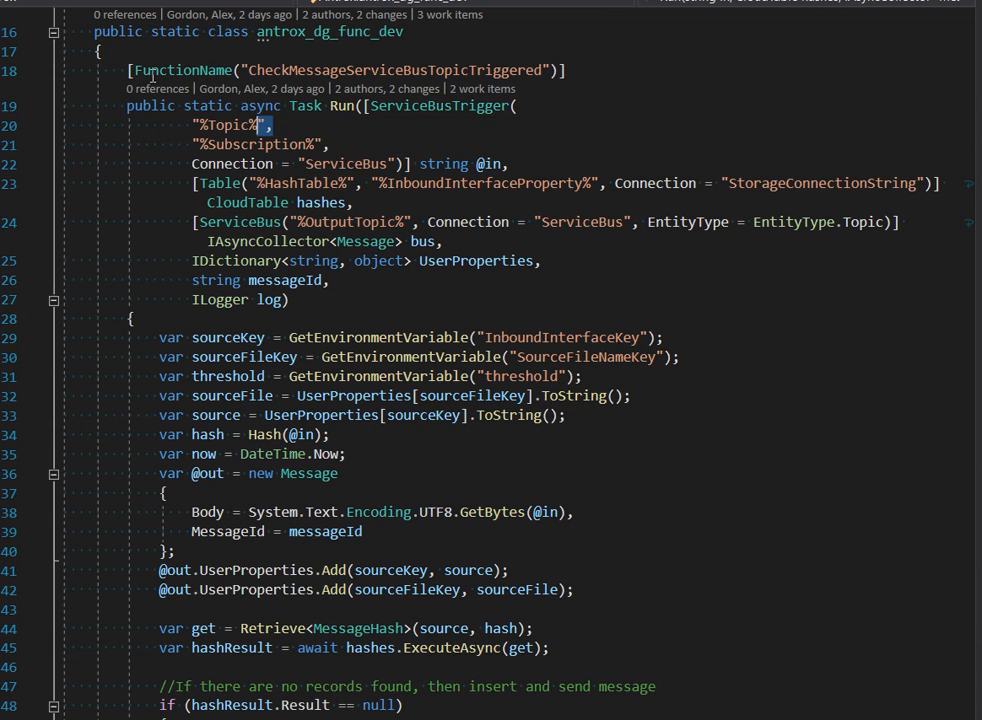
left_click_drag(270, 124, 332, 144)
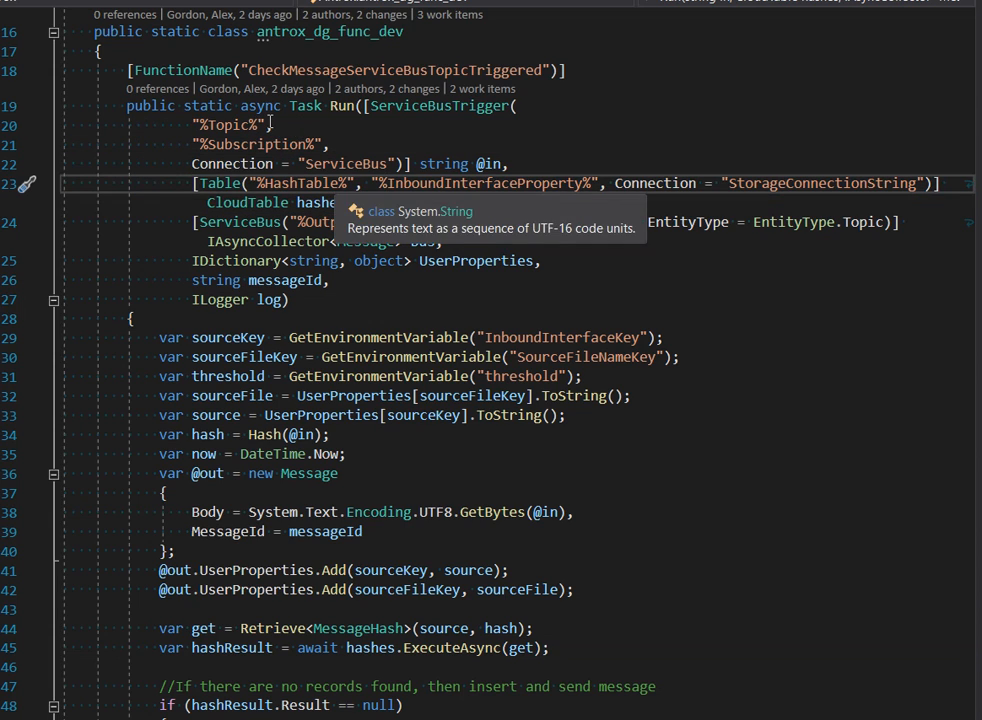
double_click(304, 184)
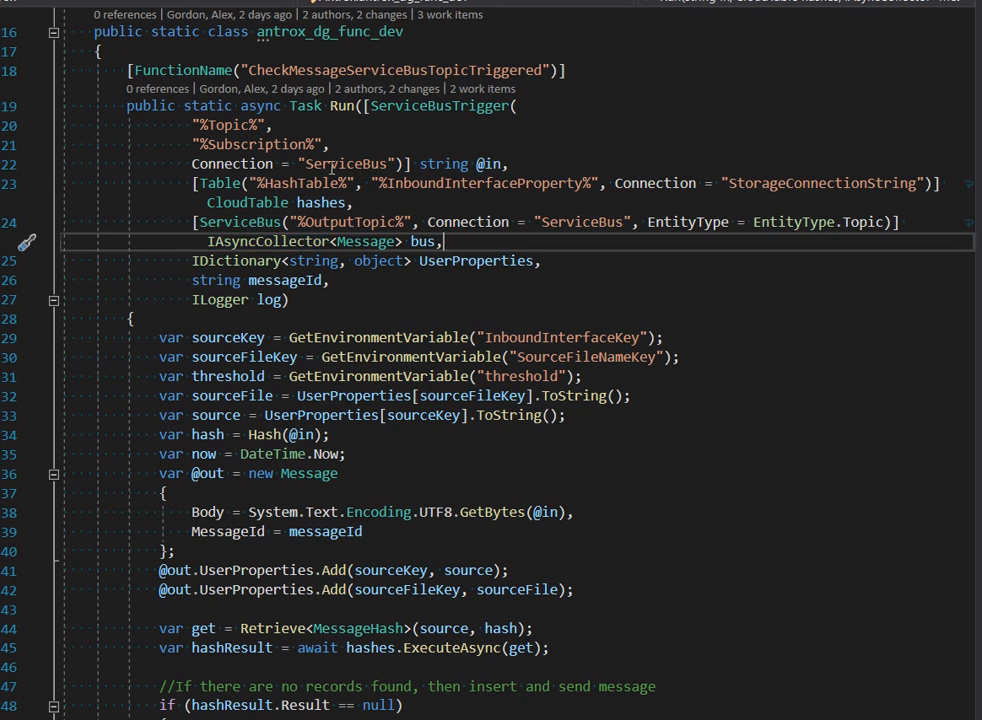
scroll("down", 3)
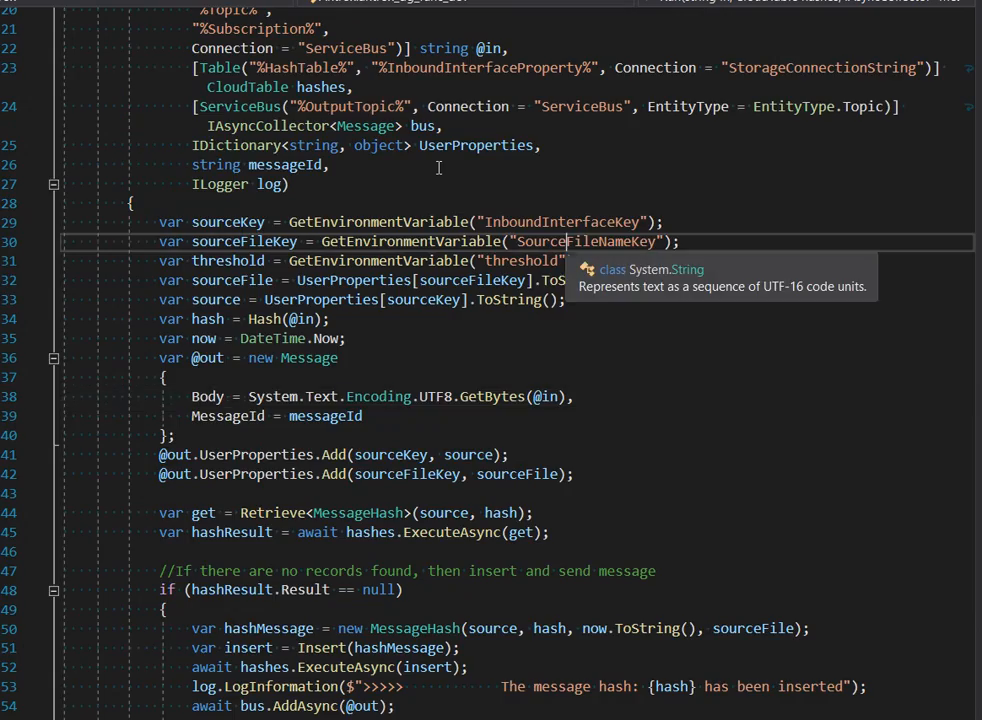
scroll("up", 3)
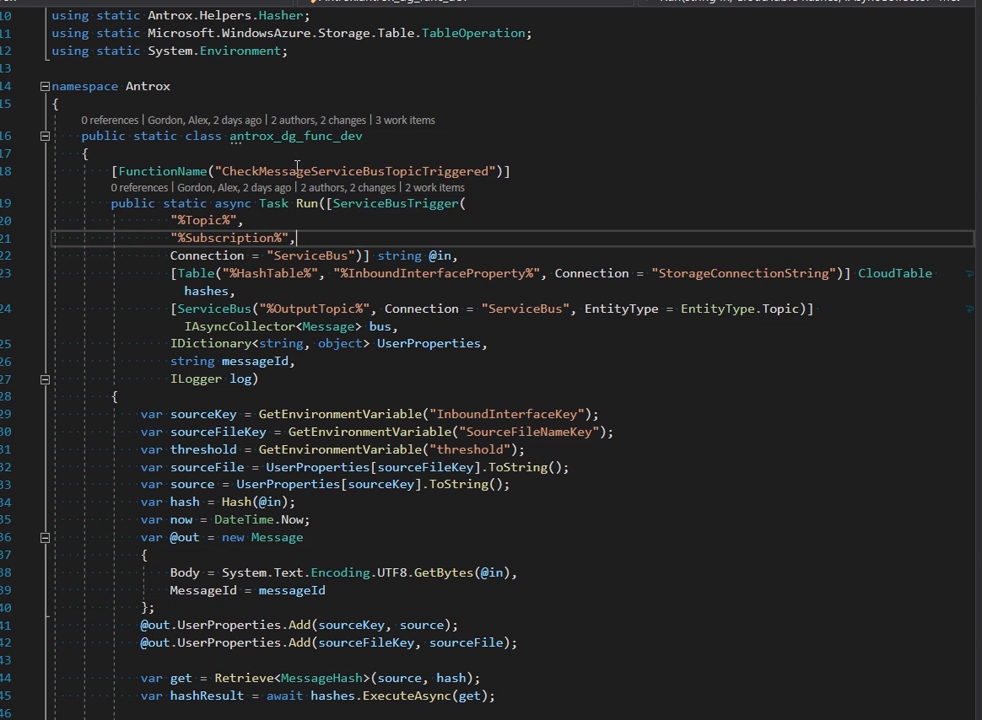
scroll("down", 3)
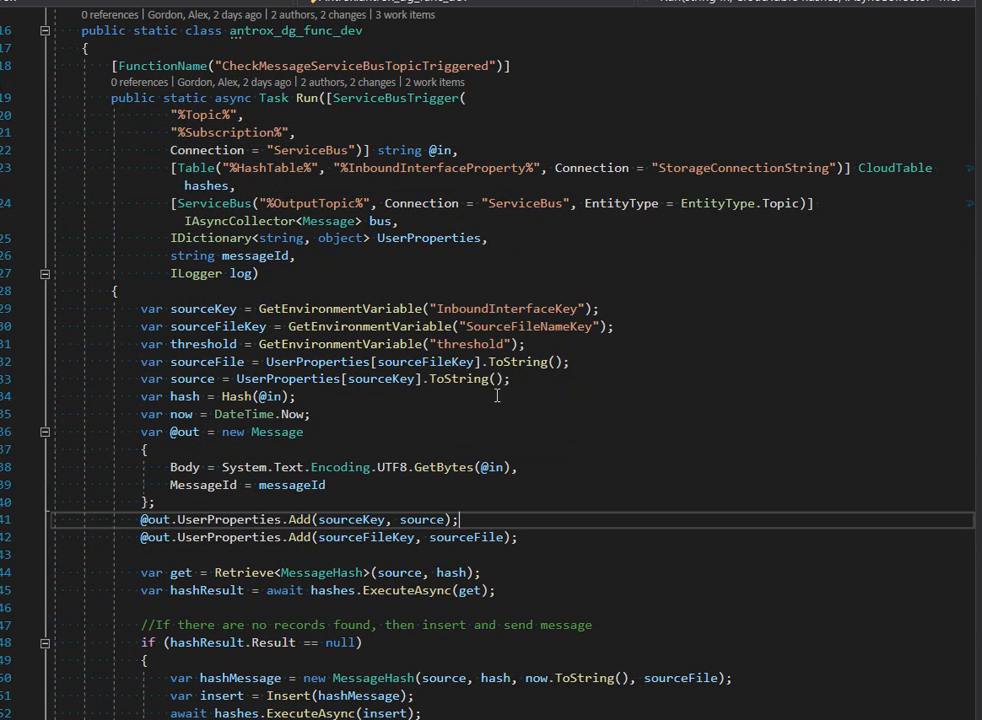
mouse_move(538, 290)
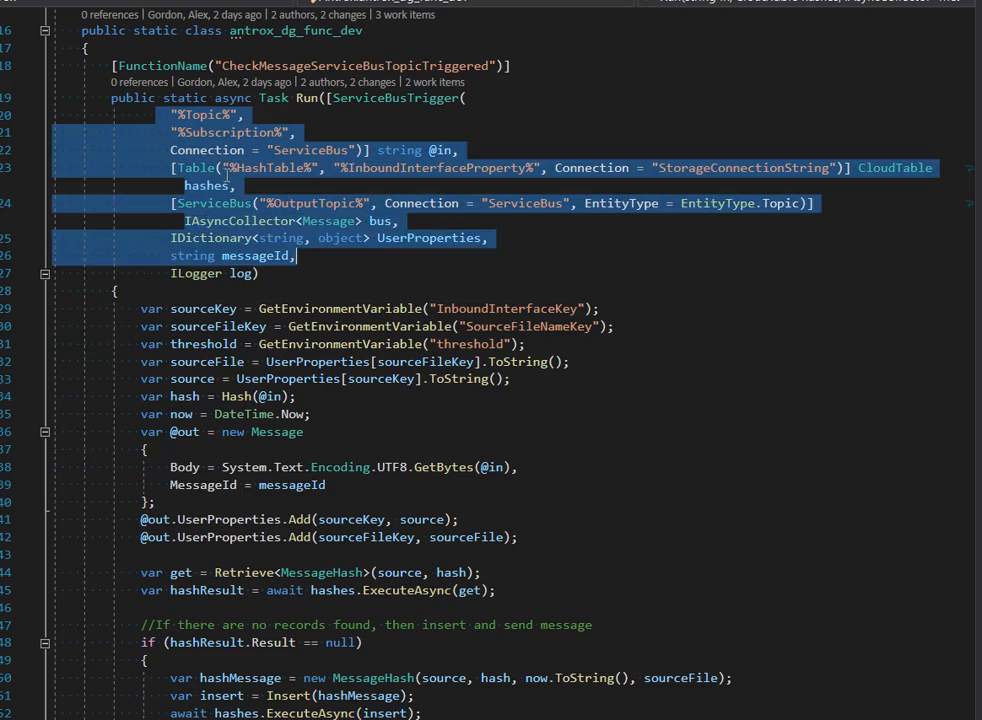
scroll("down", 3)
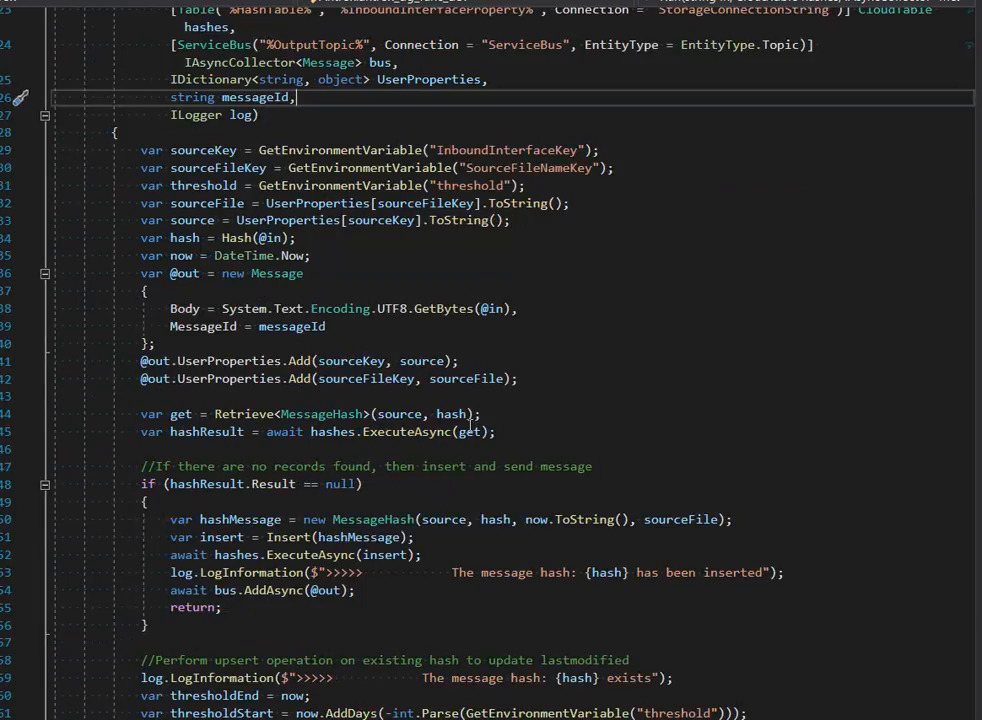
scroll("down", 3)
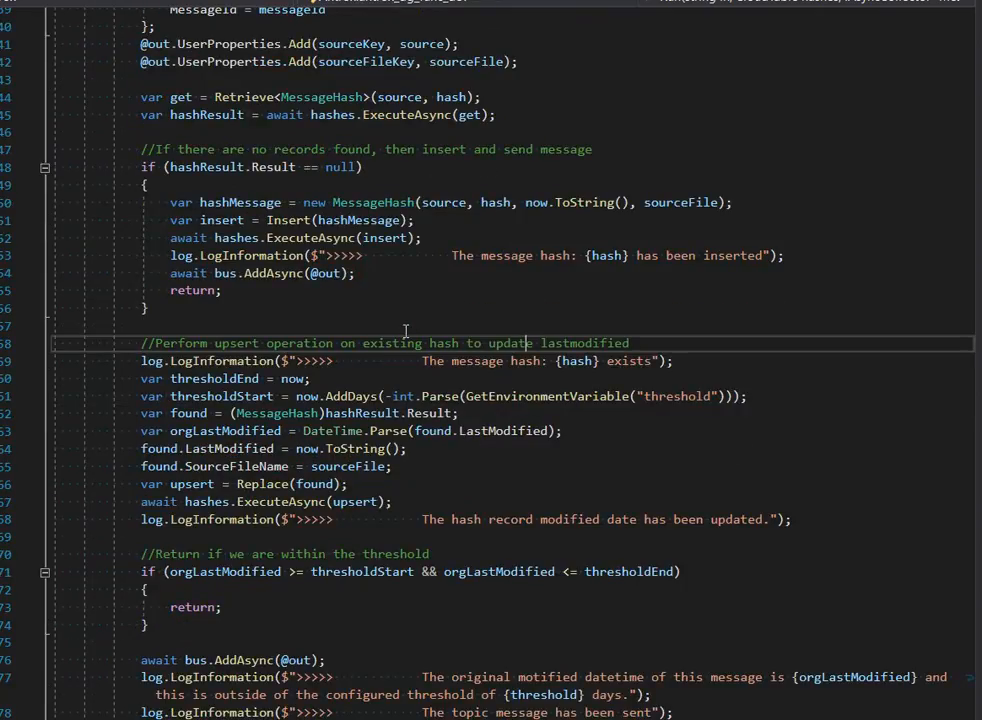
scroll("up", 3)
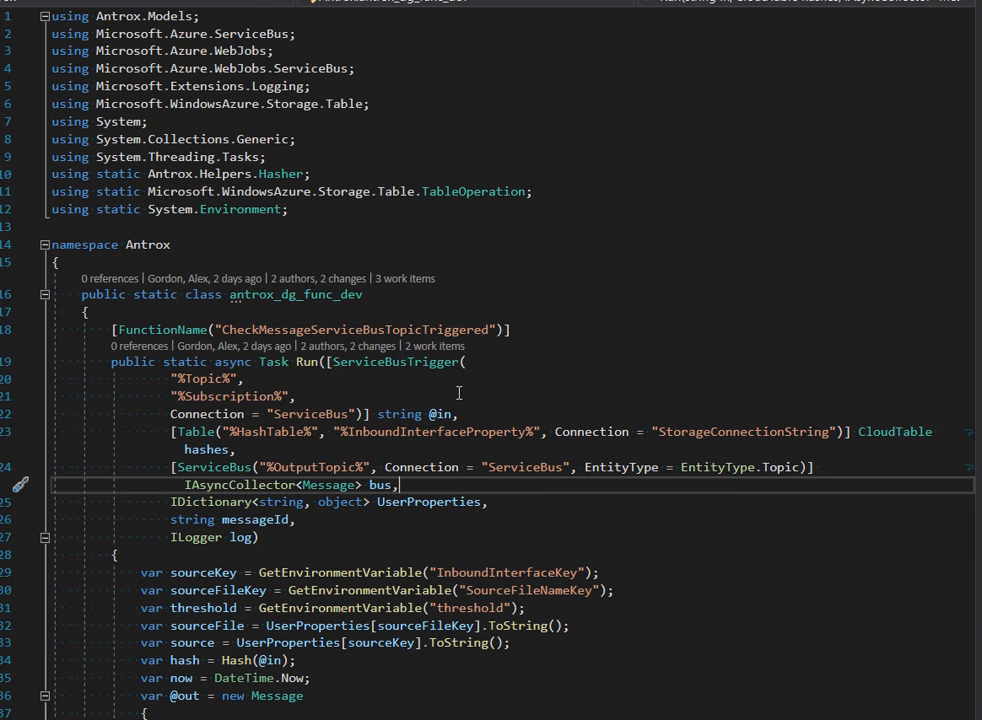
scroll("down", 3)
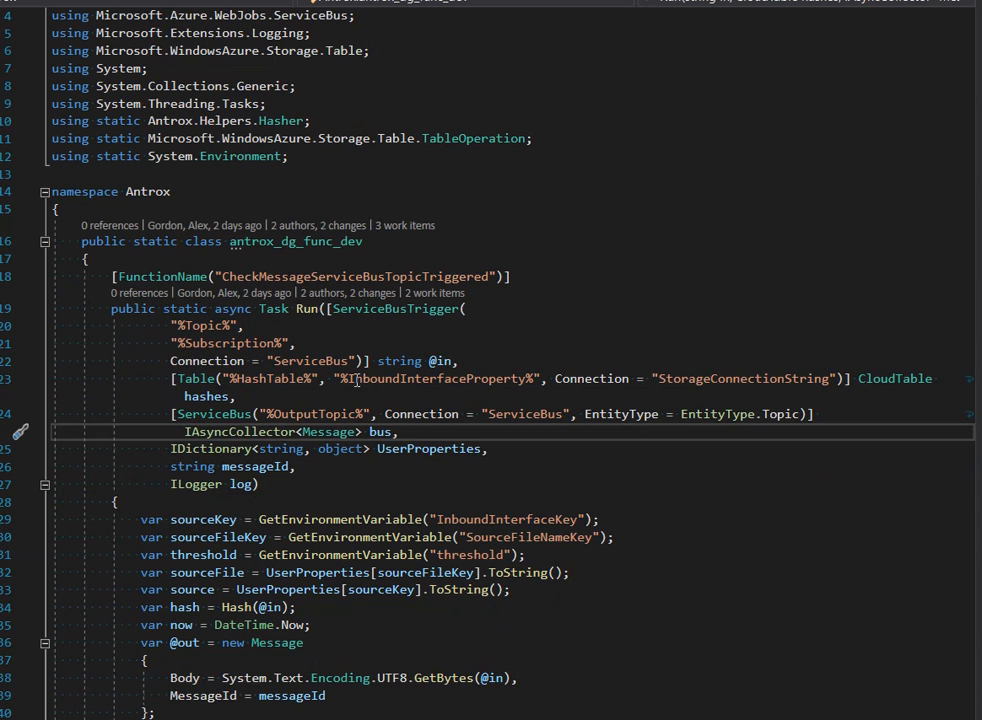
mouse_move(148, 264)
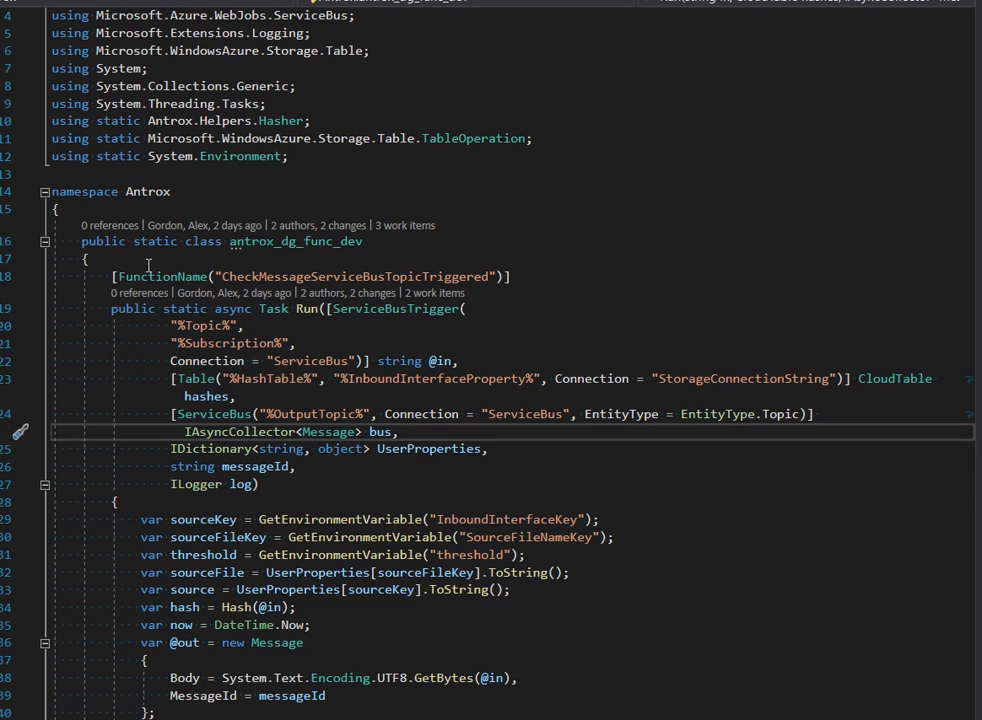